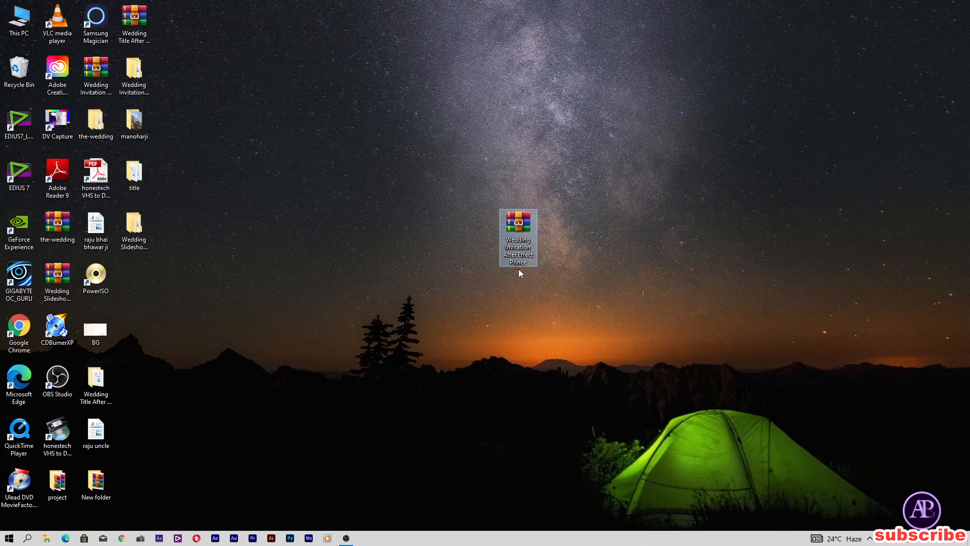
mouse_move(462, 276)
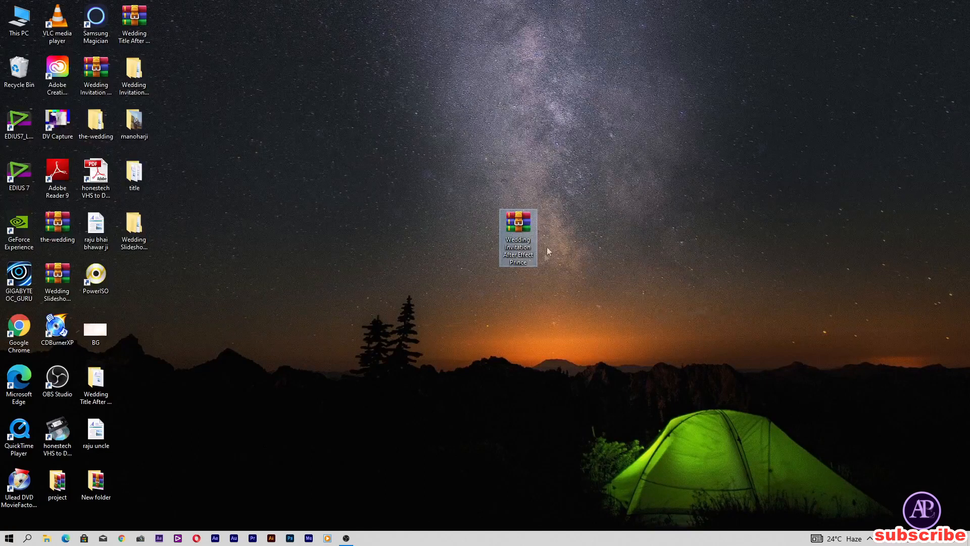
Extract the password-protected invitation RAR onto the desktop, entering its password
right_click(518, 237)
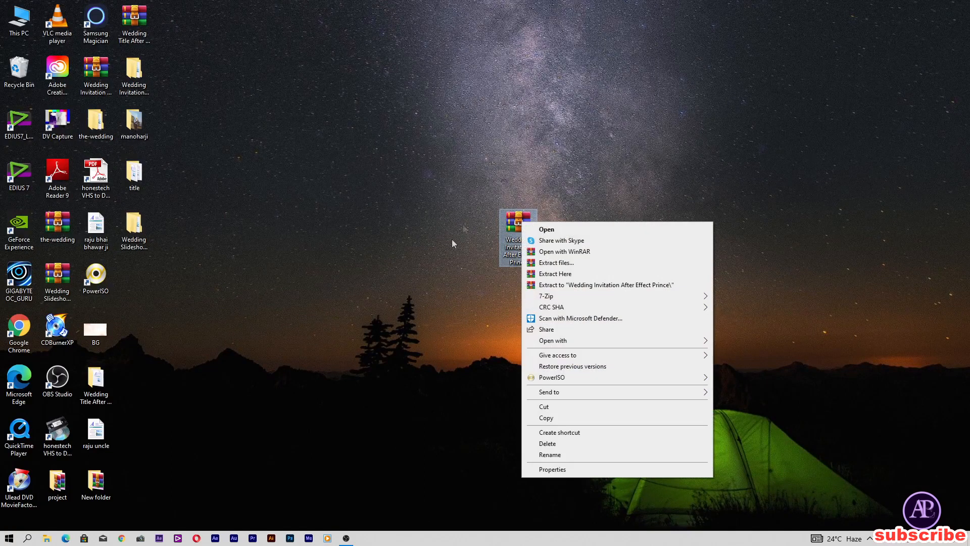
click(556, 262)
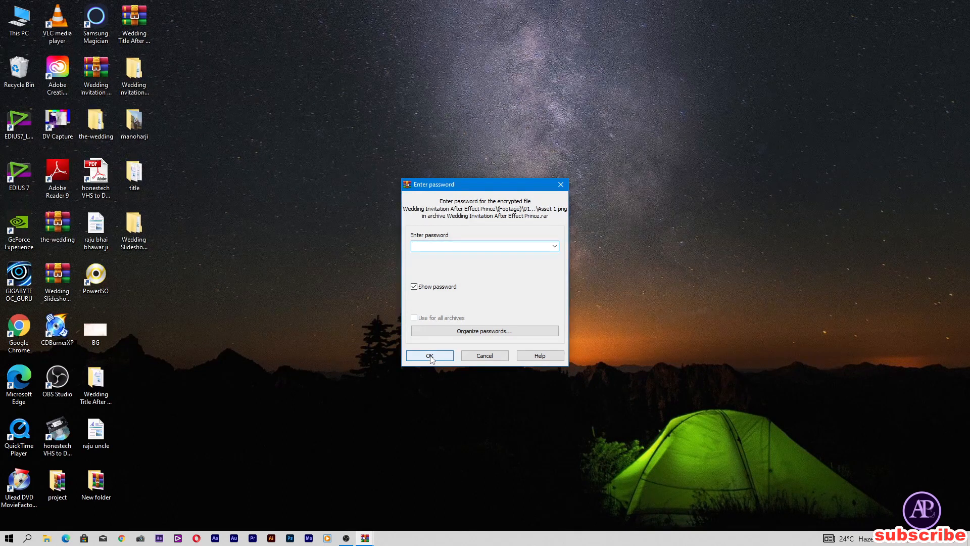
click(414, 285)
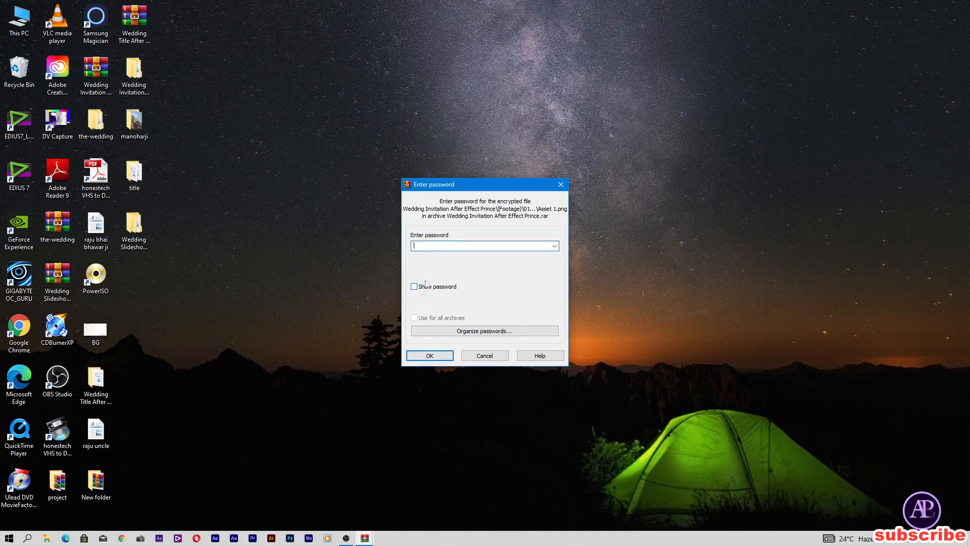
text(•)
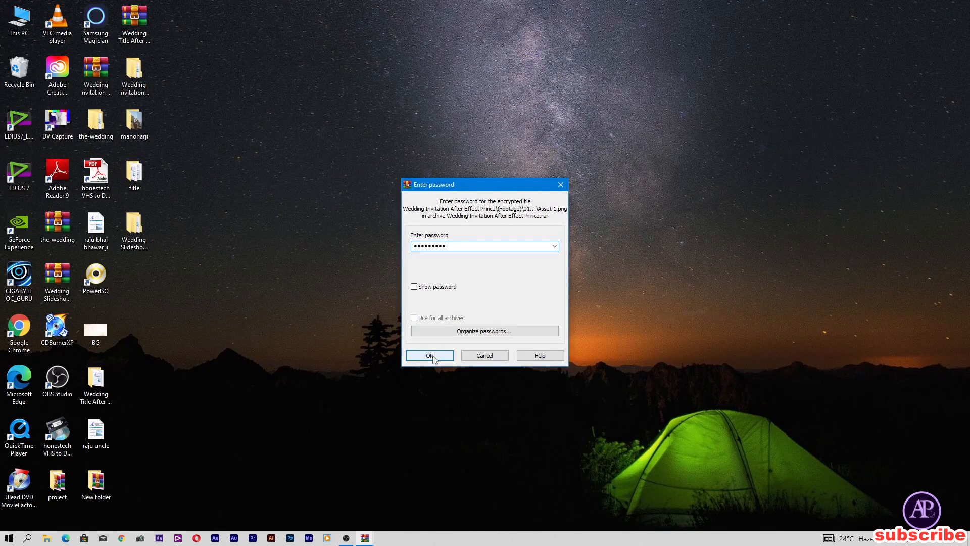
click(429, 355)
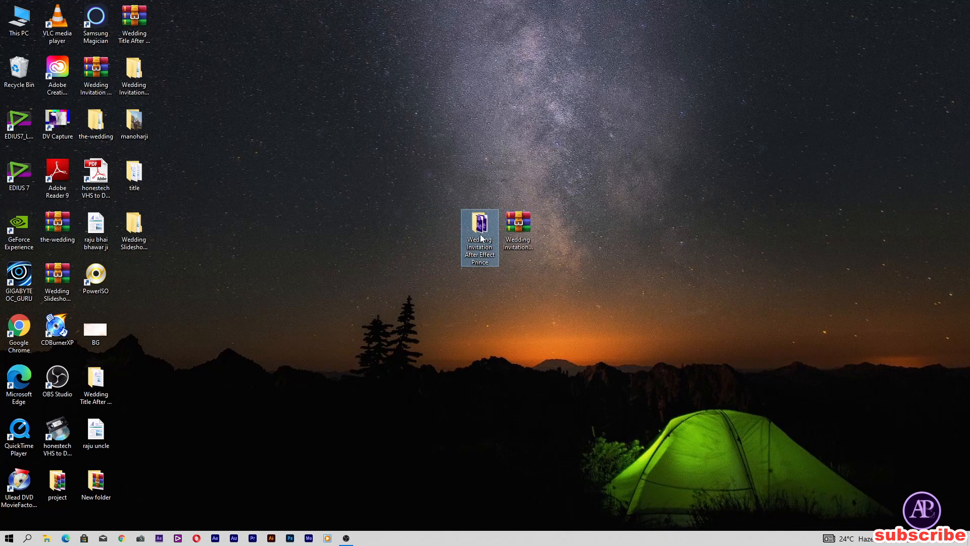
Open the extracted Wedding Invitation After Effect Prince folder to see its Footage and project files
double_click(479, 232)
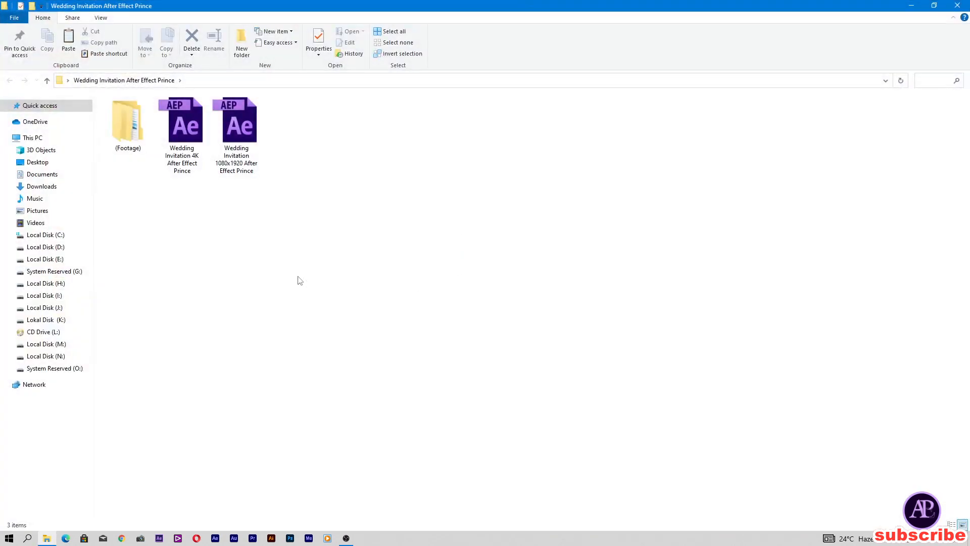
mouse_move(235, 121)
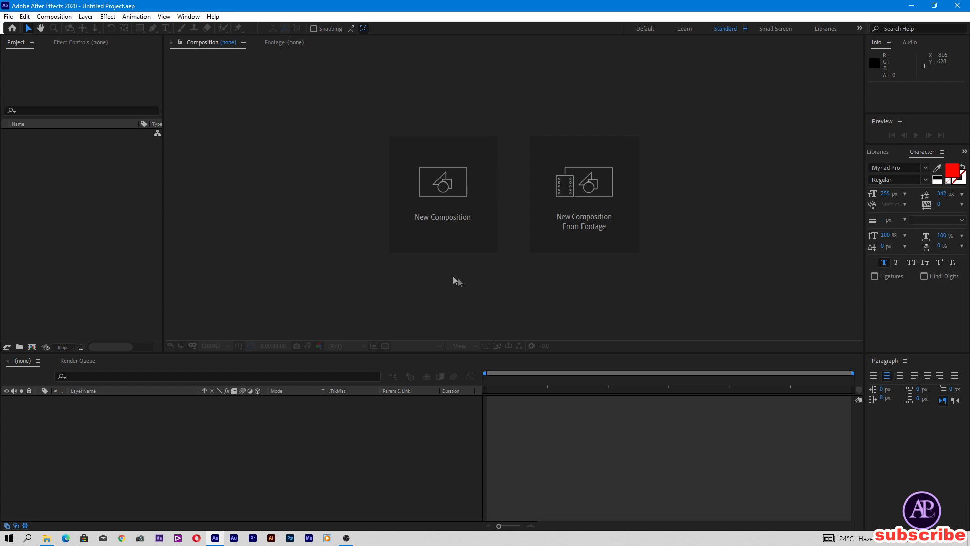
Open the Wedding Invitation 4K .aep project and dismiss the missing-fonts warning
click(8, 16)
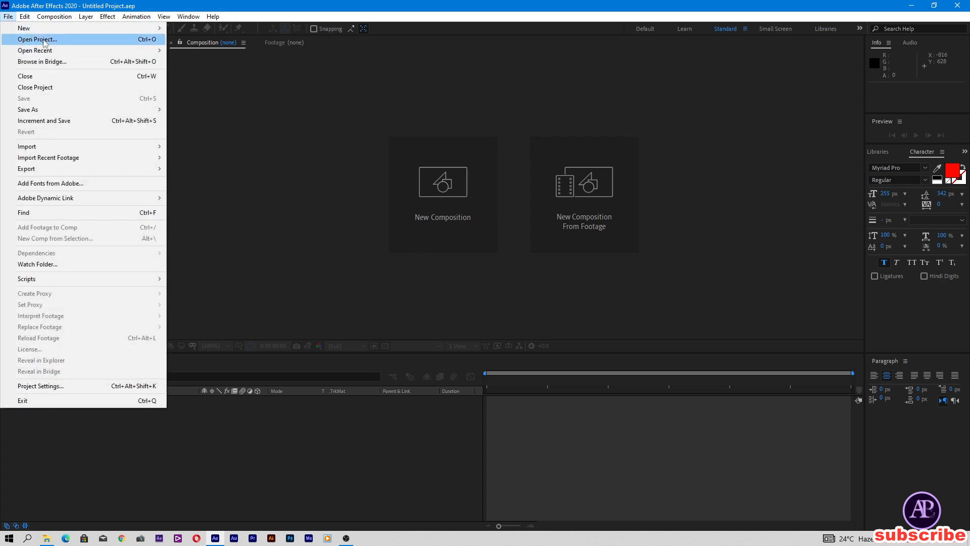
click(36, 39)
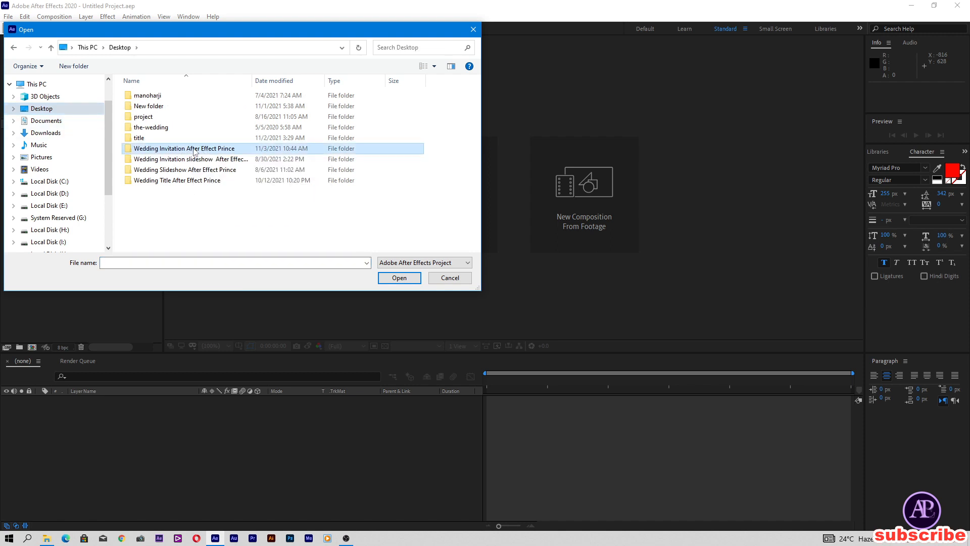
double_click(184, 148)
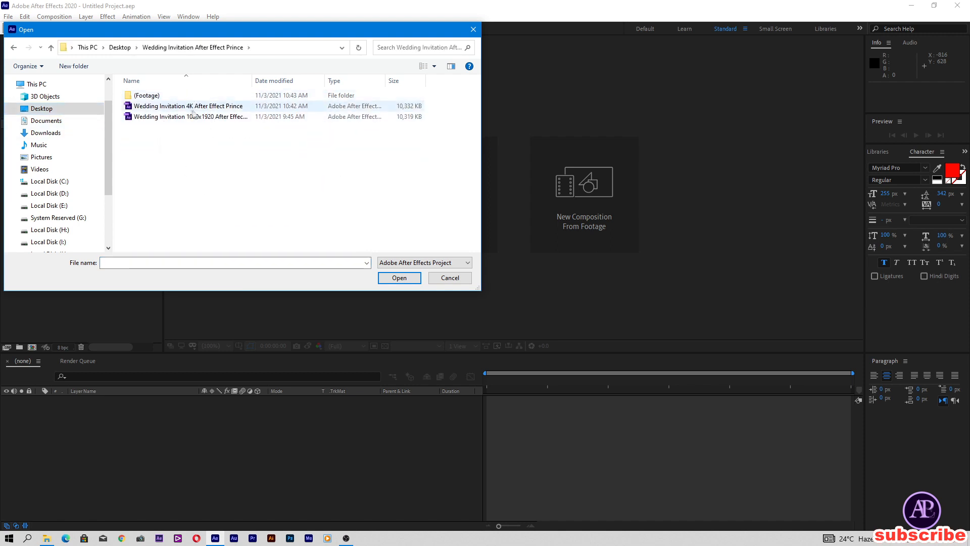
click(187, 105)
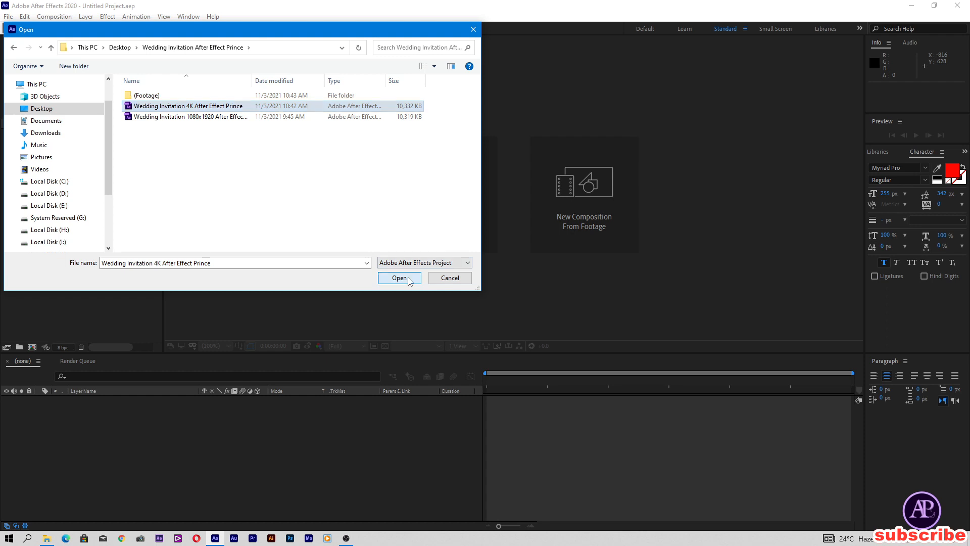
click(399, 278)
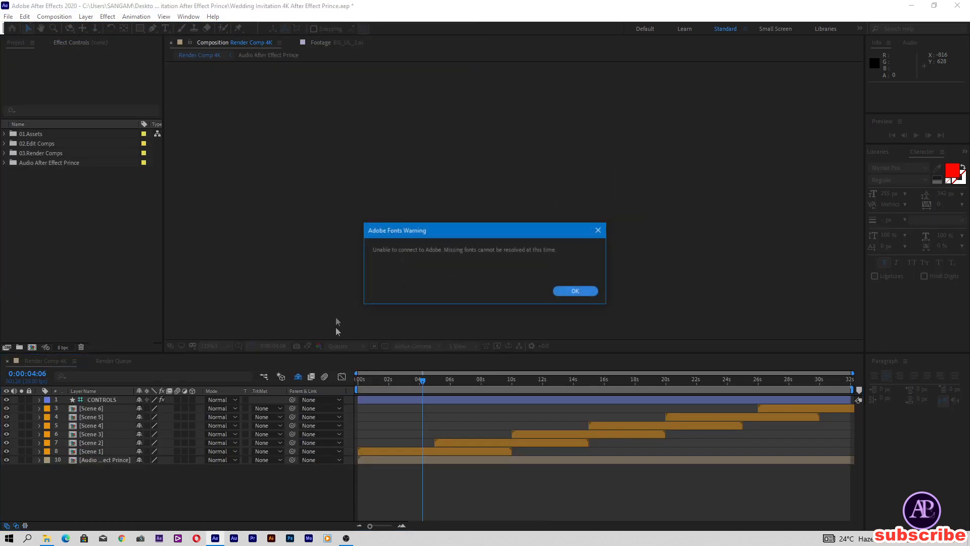
click(574, 291)
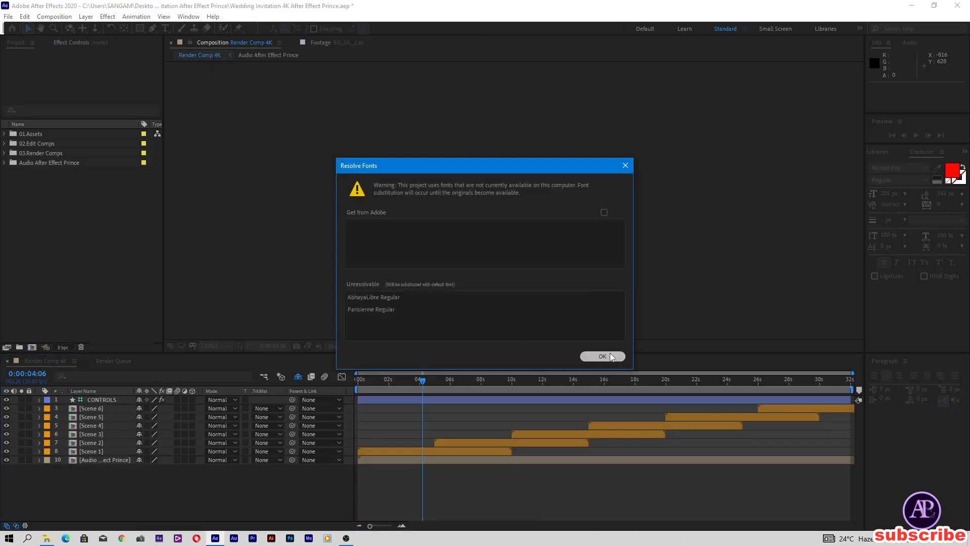
Accept font substitution and scrub through the Getting Married, Timeline and Thank You scenes
click(601, 356)
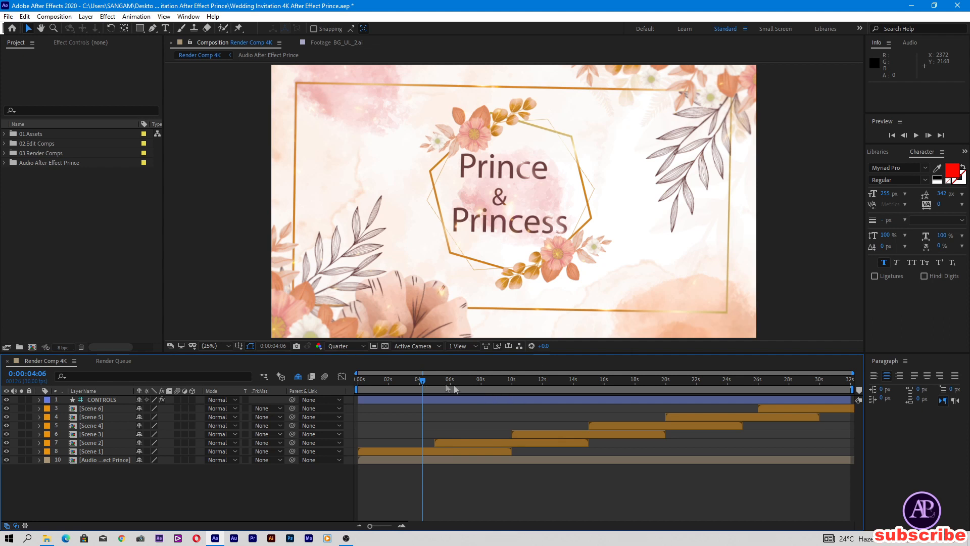
click(506, 388)
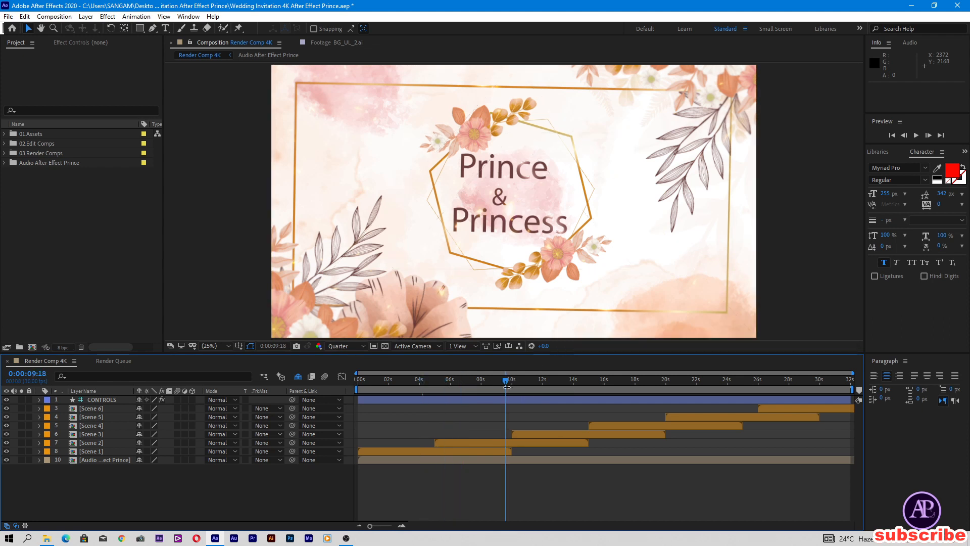
click(553, 384)
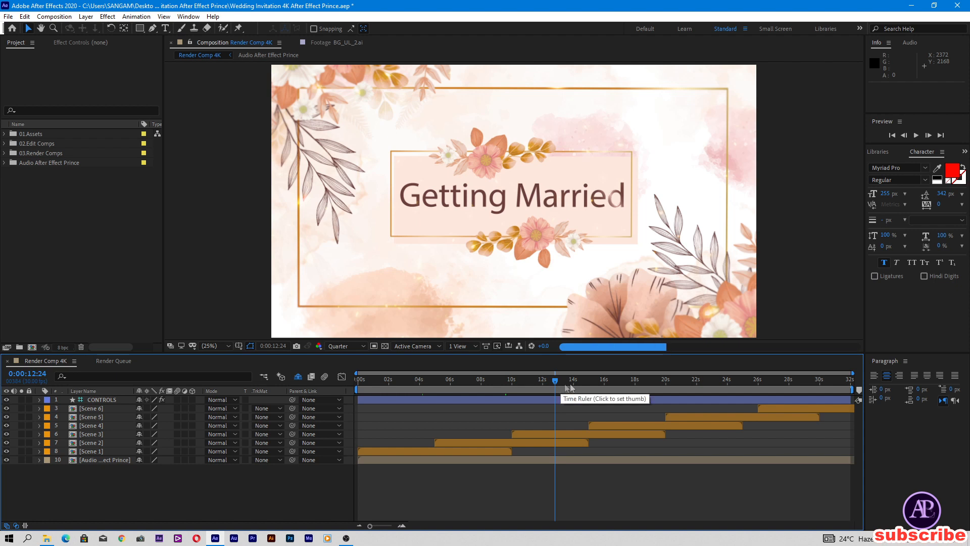
click(631, 389)
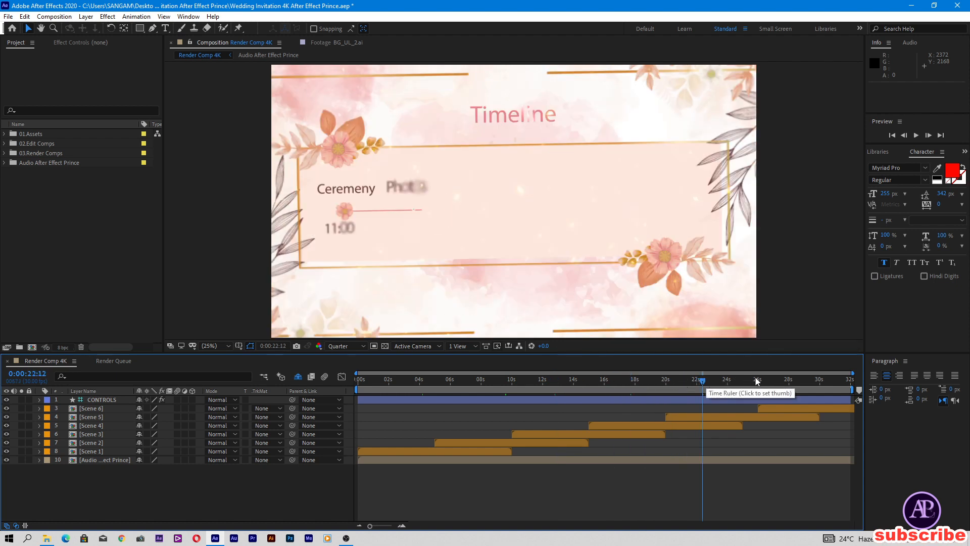
click(802, 379)
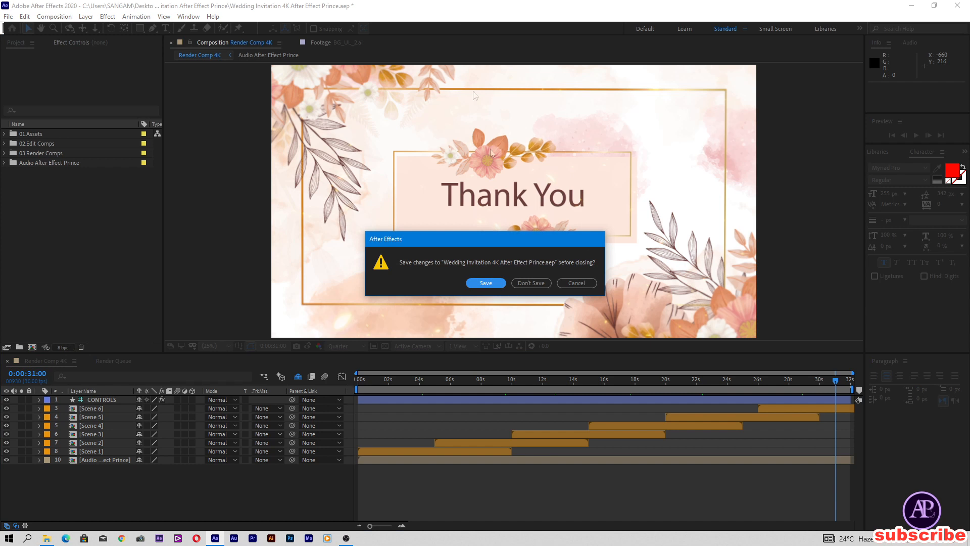
Close the 4K project unsaved, then preview the 1080x1920 version and close it unsaved
click(530, 282)
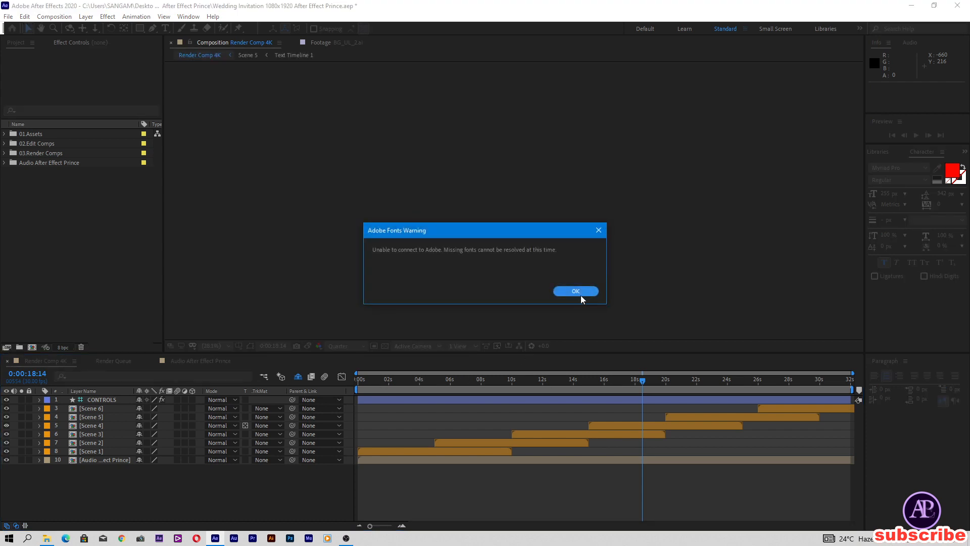
click(575, 290)
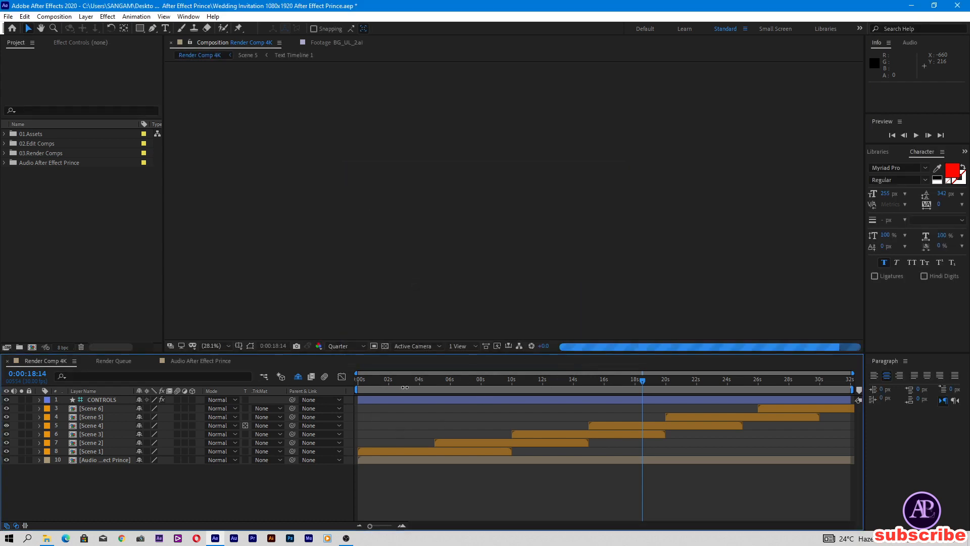
click(421, 379)
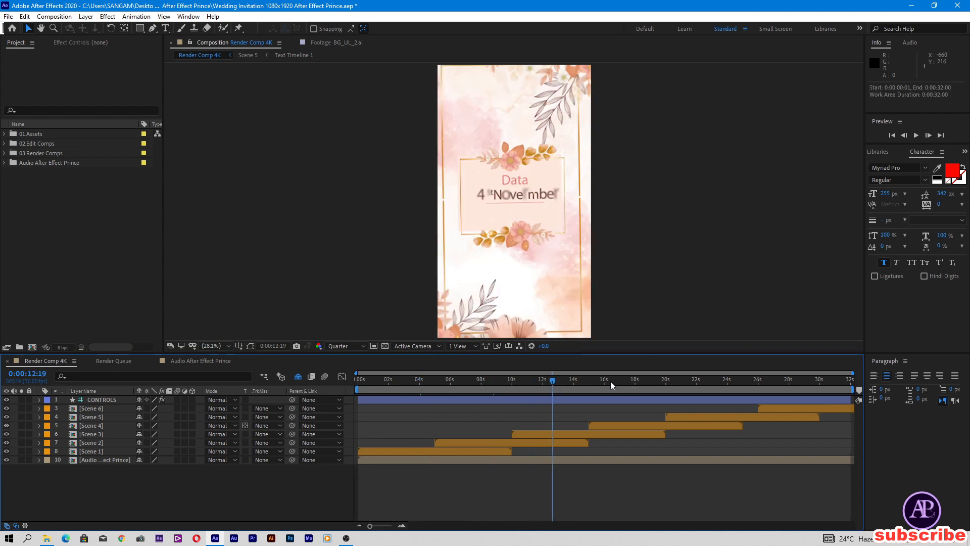
click(737, 378)
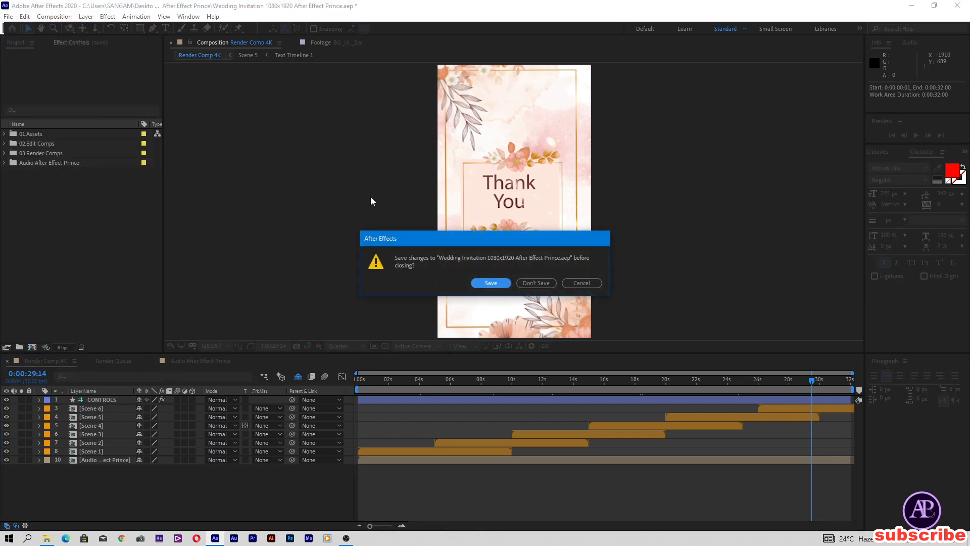
click(535, 283)
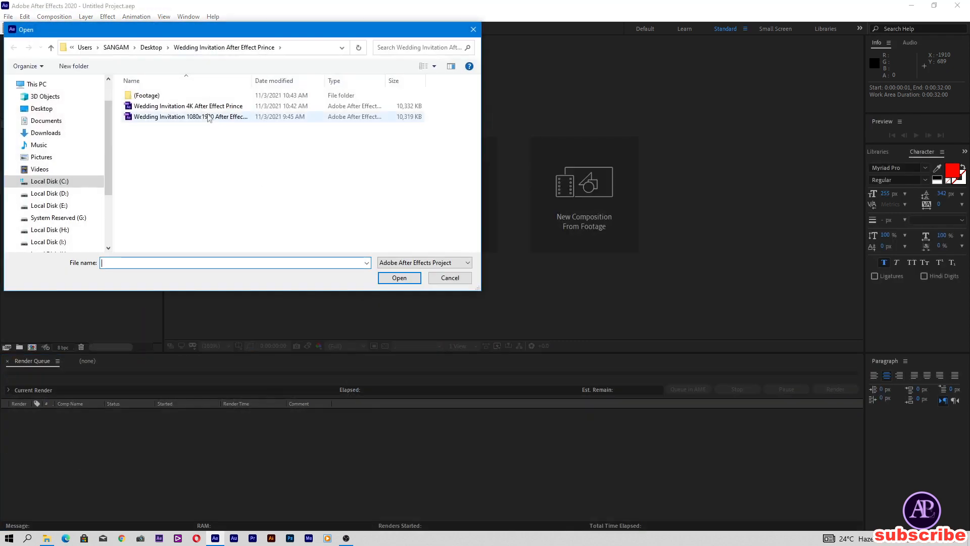
Reopen the 4K project and preview the names, Getting Married and date scenes
double_click(186, 106)
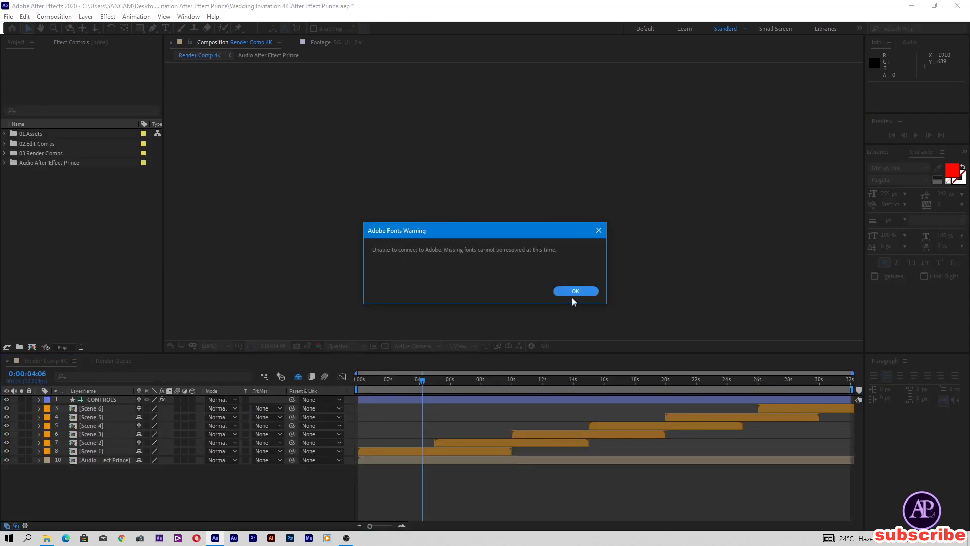
click(575, 291)
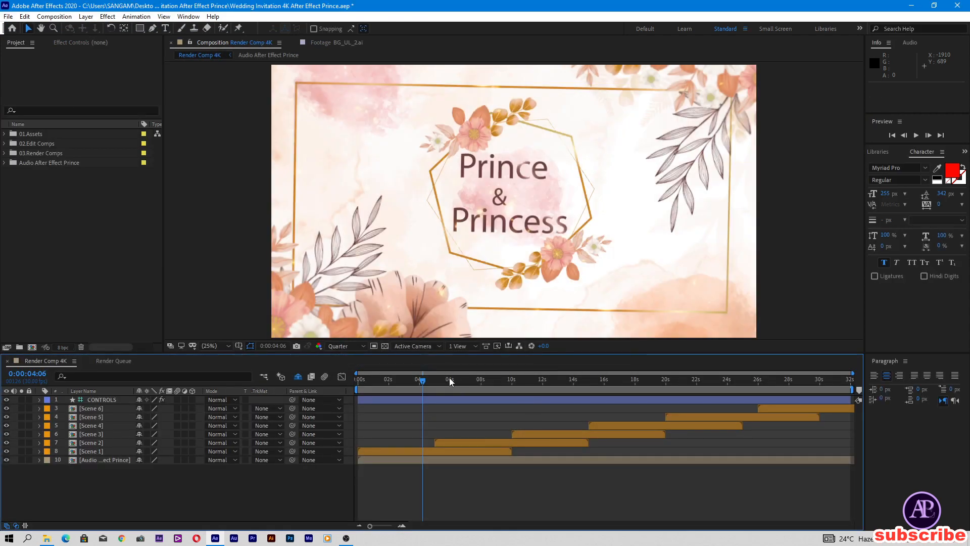
drag(422, 389, 484, 389)
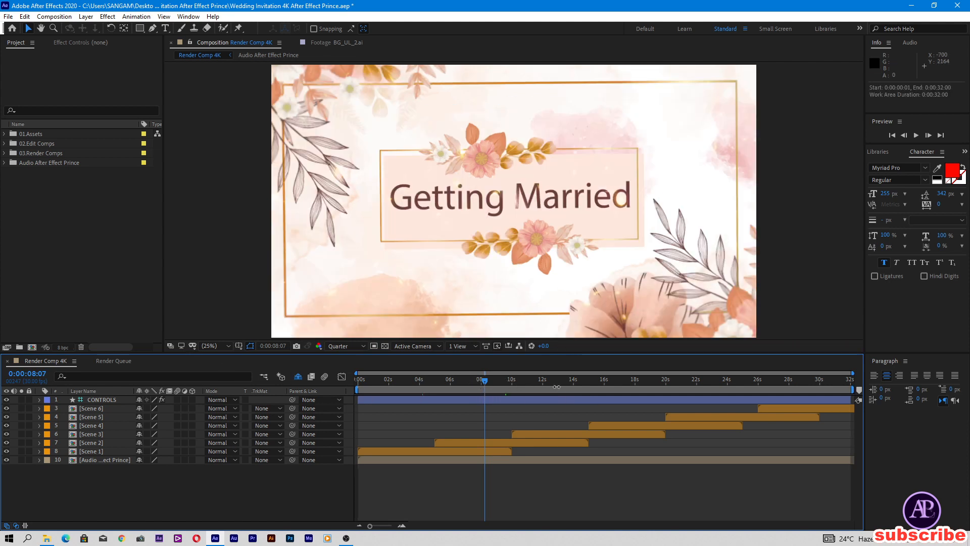
click(555, 378)
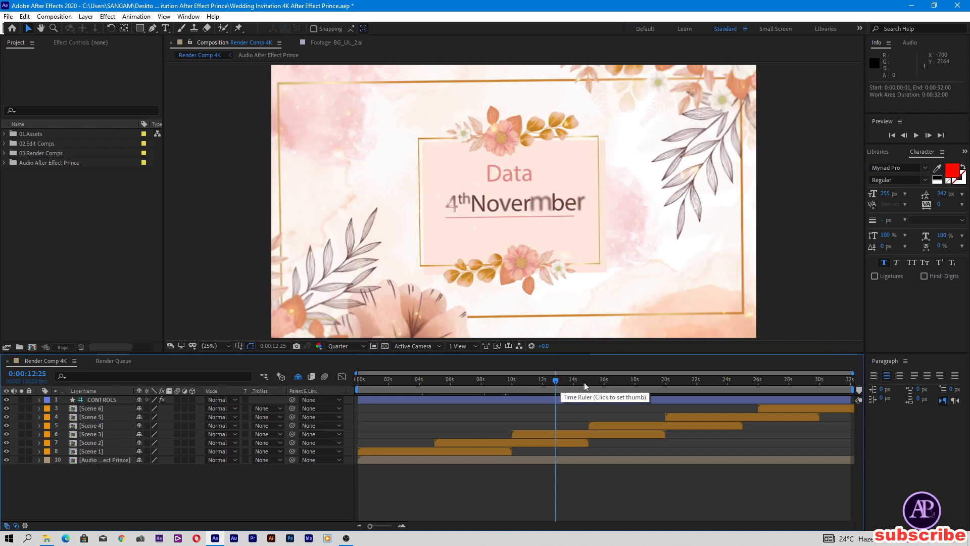
click(746, 378)
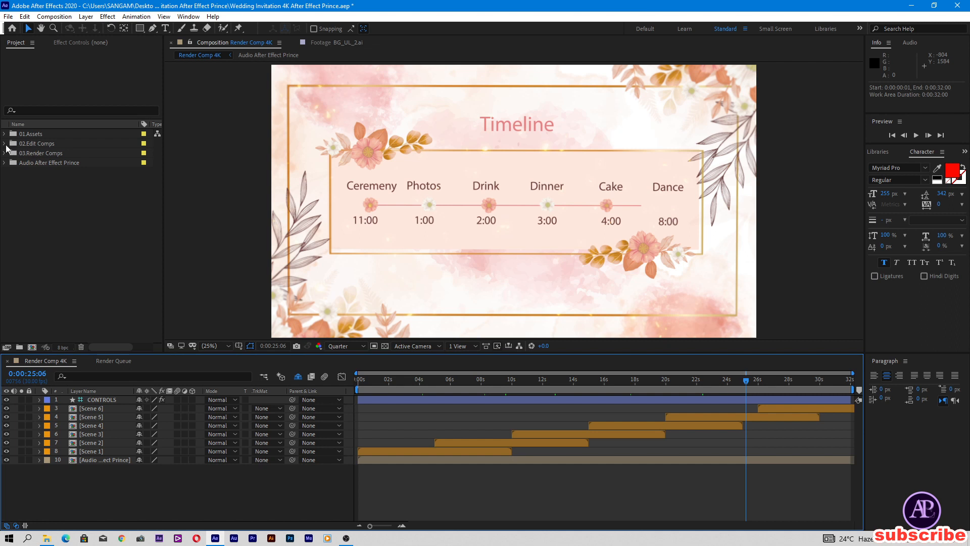
Open the Scene 1 Text 1 comp and edit the names to Prince & Princess
click(4, 143)
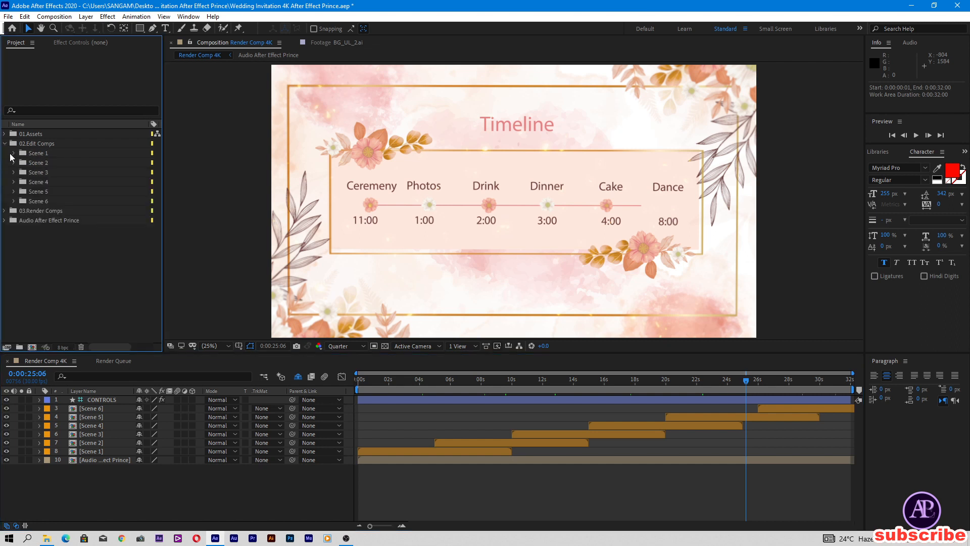
click(14, 153)
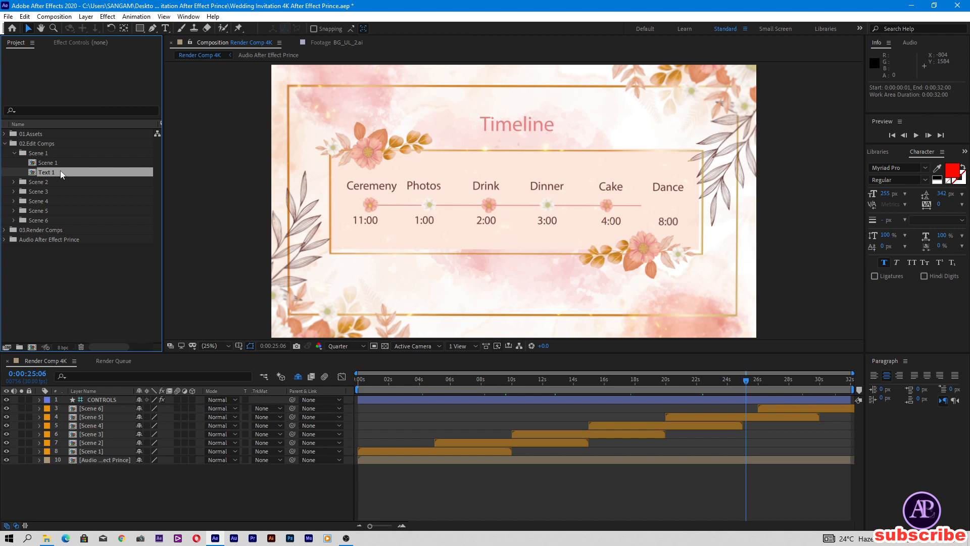
double_click(46, 172)
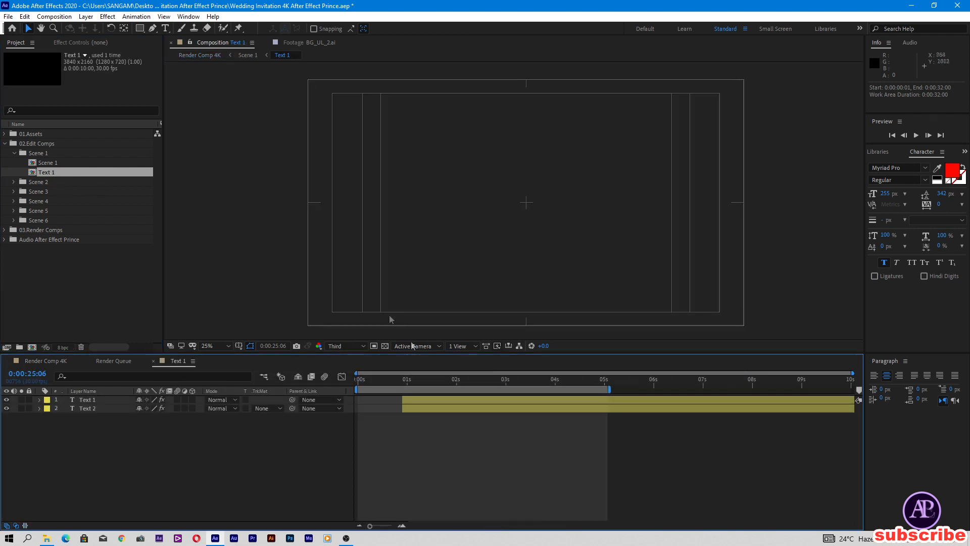
click(504, 379)
text(P)
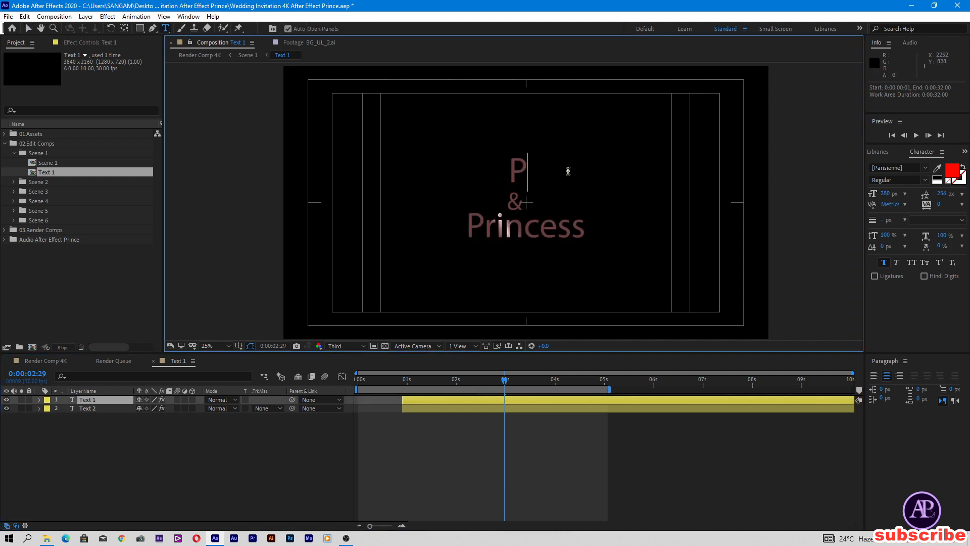
text(rince)
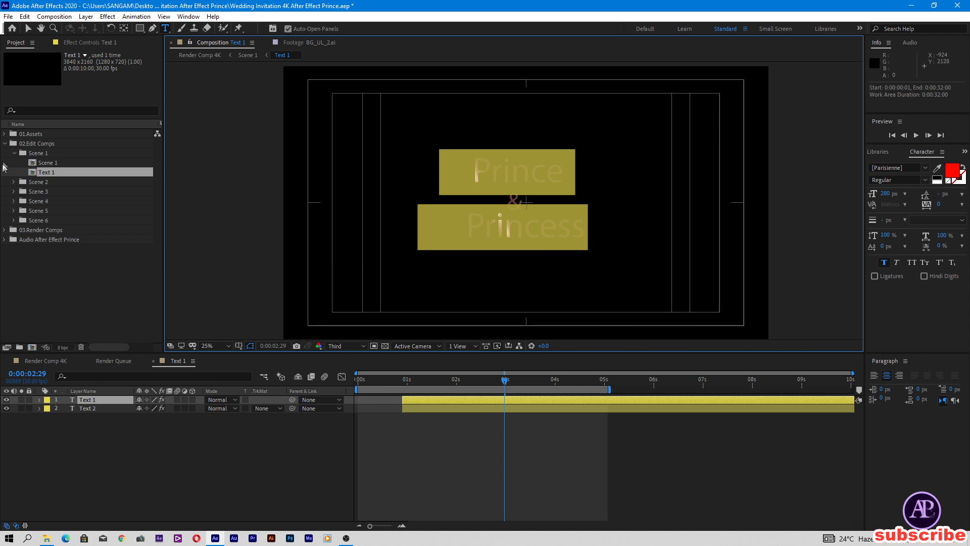
click(14, 181)
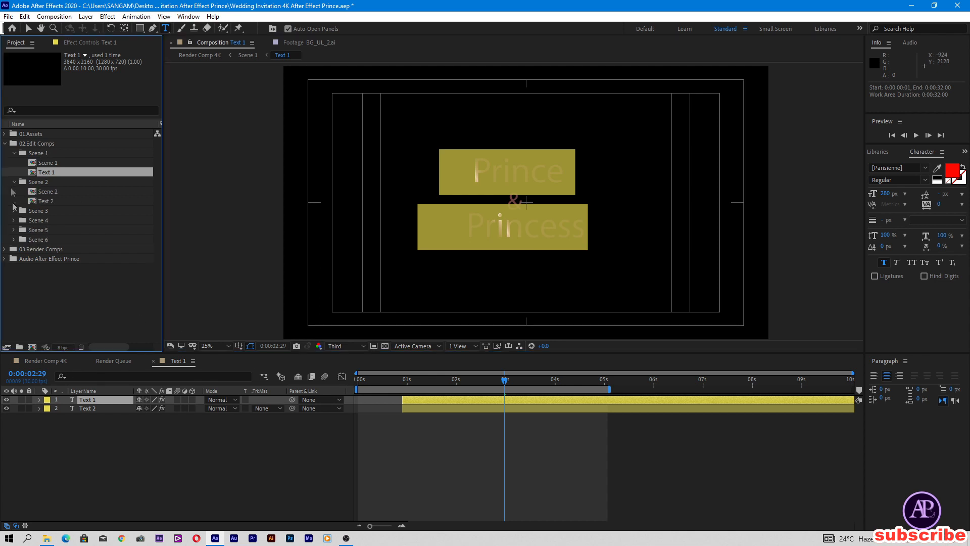
Open the Getting Married Text 2 comp and expand the following scene folders
double_click(46, 201)
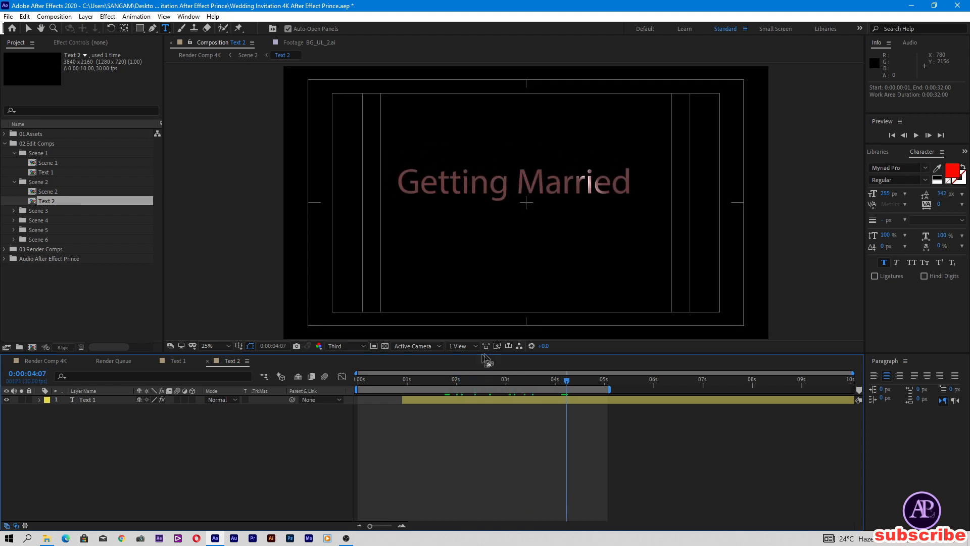
click(13, 211)
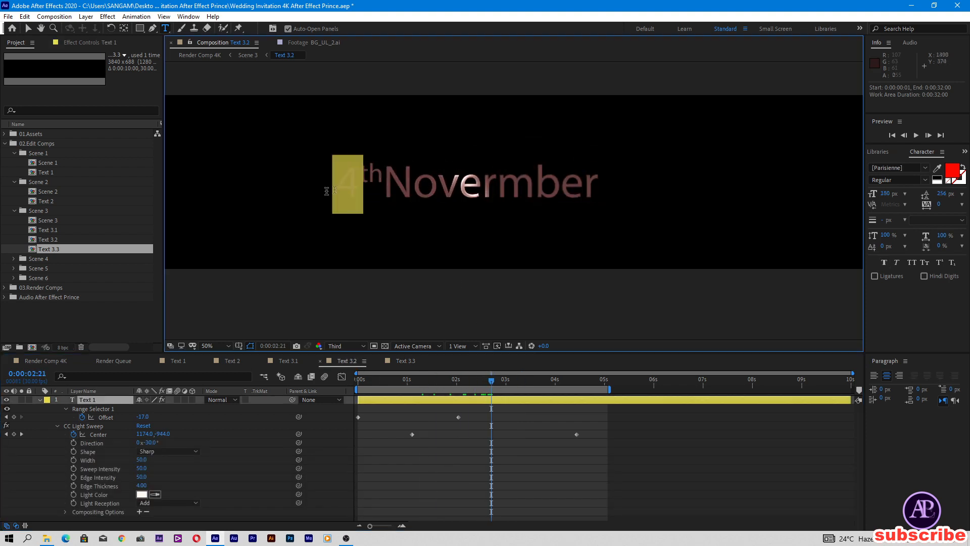
click(14, 259)
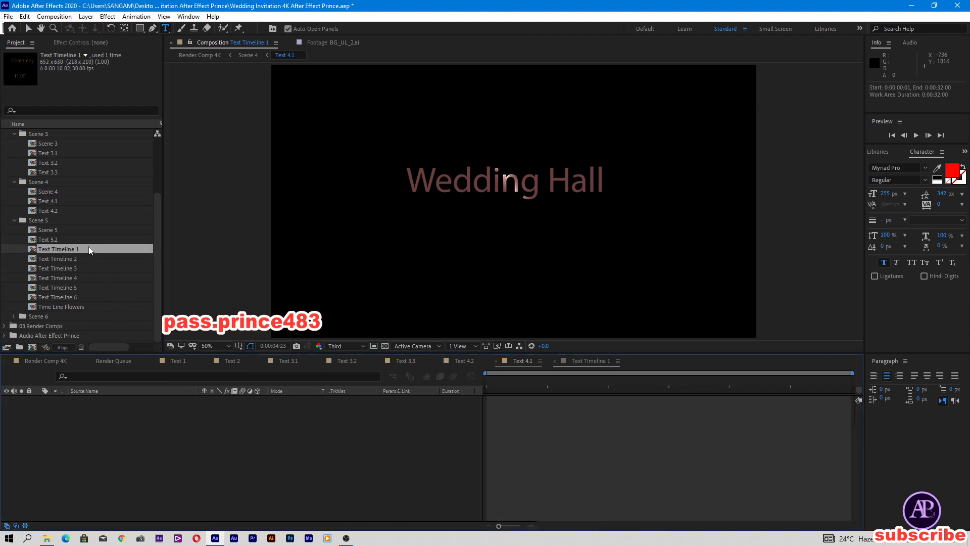
Open the Ceremeny 11:00 and next Text Timeline comps, then reveal Scene 6's compositions
double_click(59, 249)
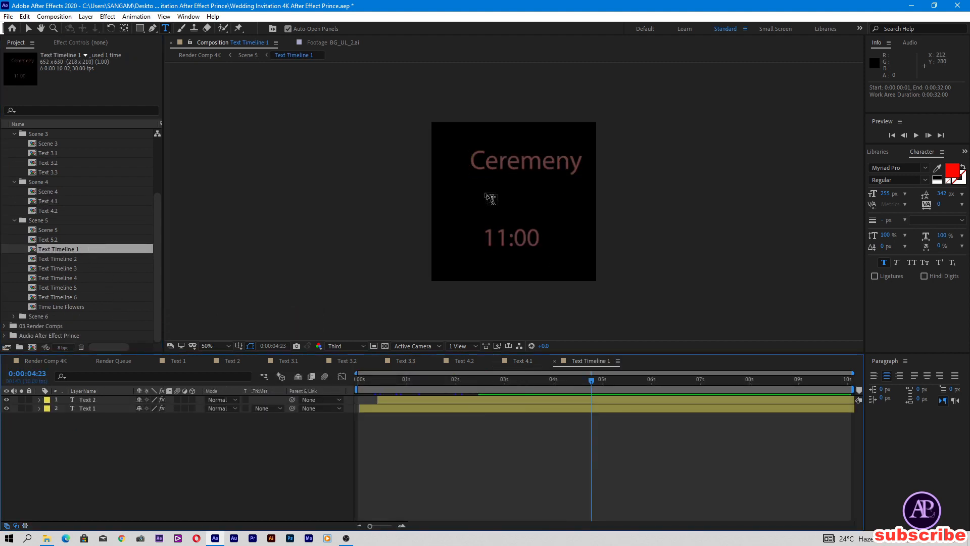
double_click(57, 258)
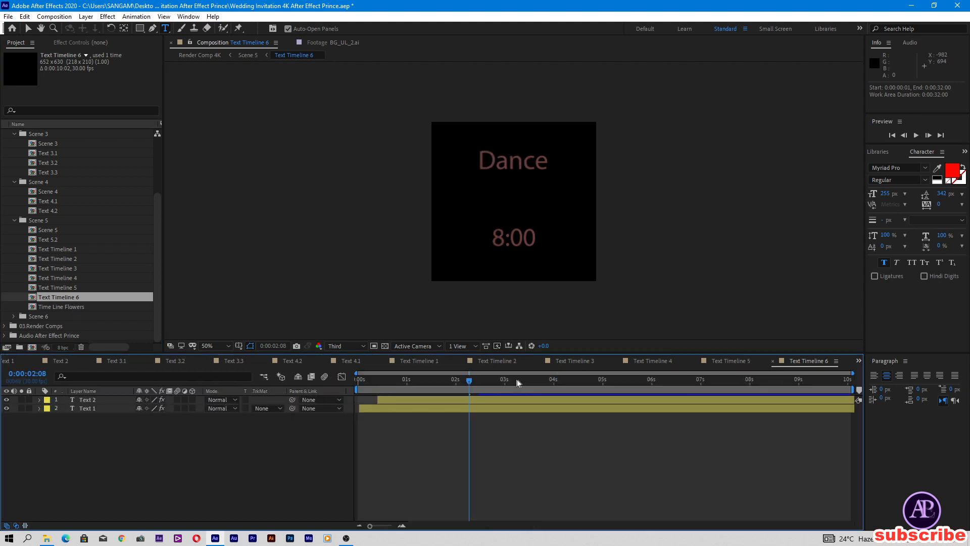
click(509, 379)
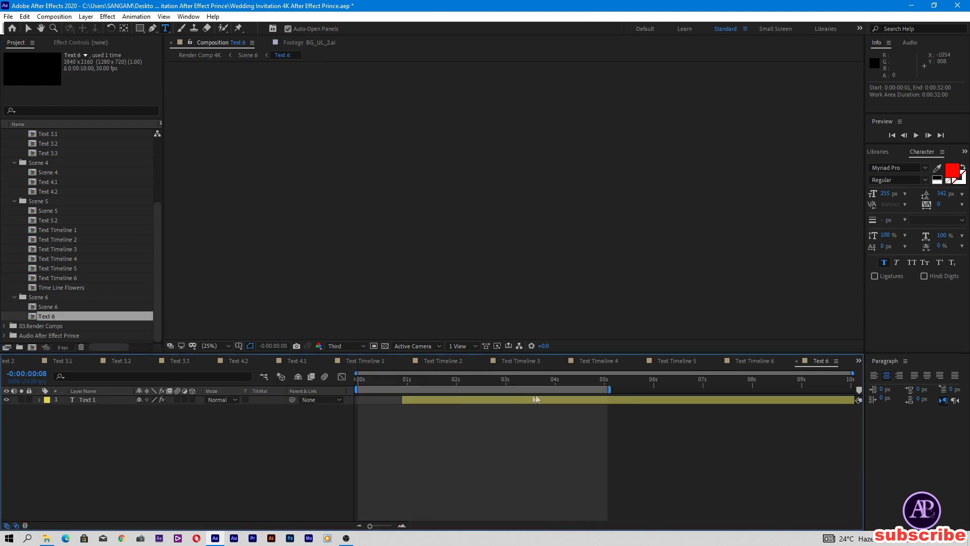
Retype the Text 6 company layer as 'After Effect Prince' and reduce its font size
click(529, 389)
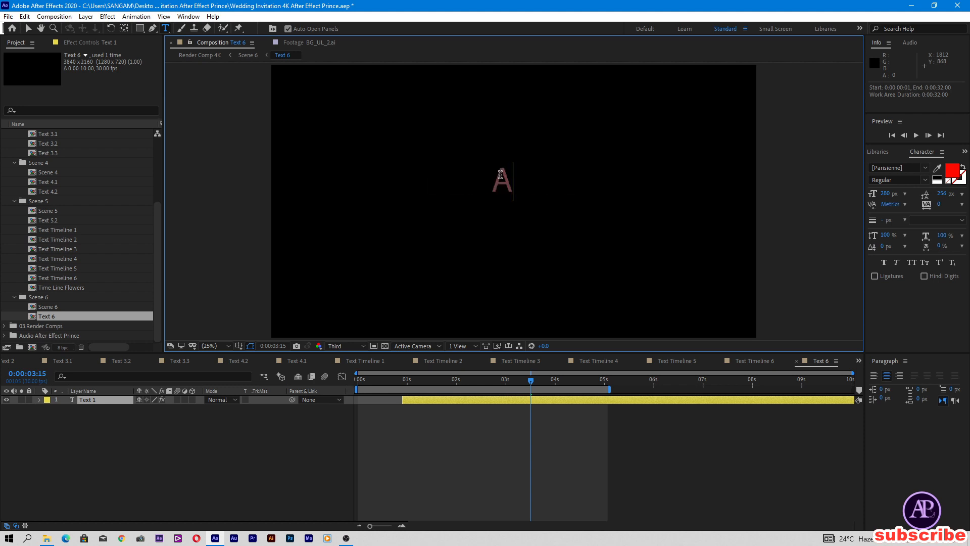
text(fter Eff)
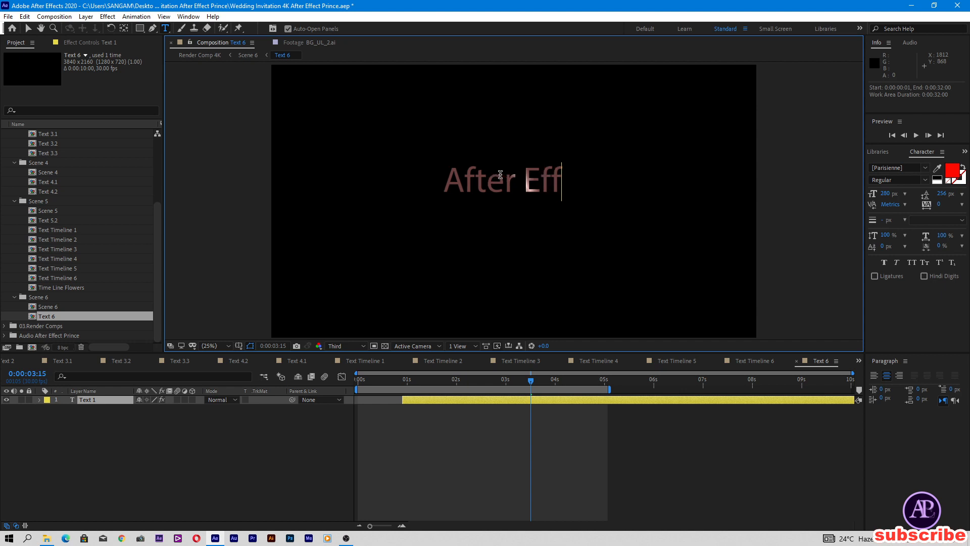
text(ect P)
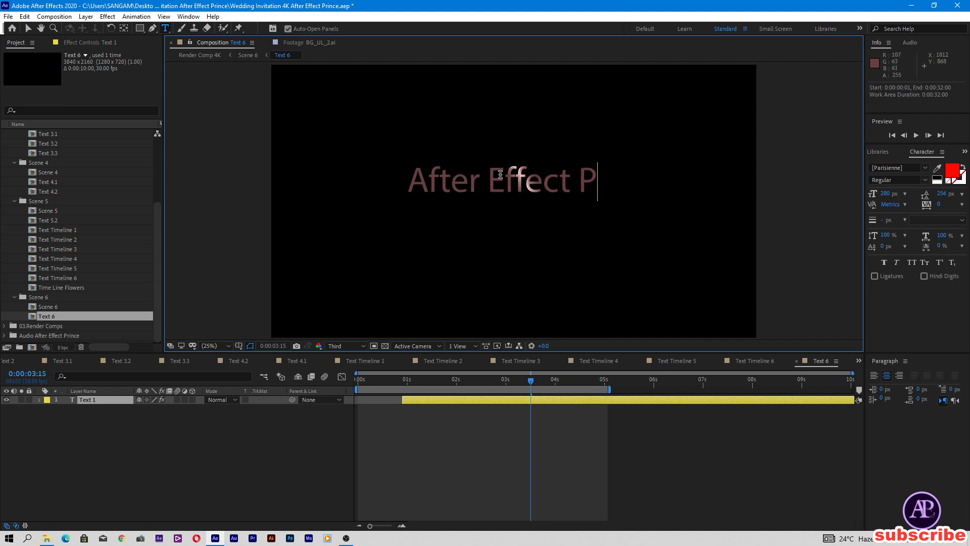
text(rince)
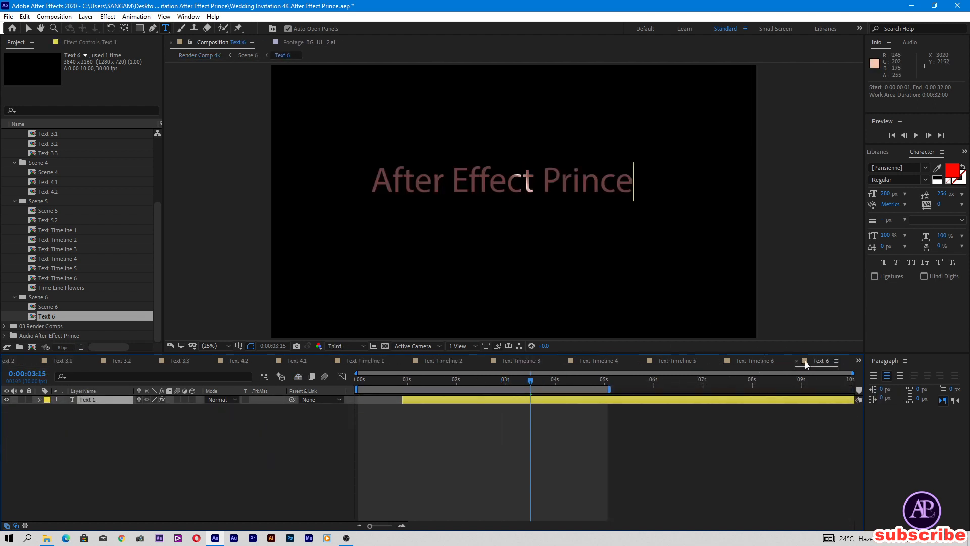
triple_click(501, 181)
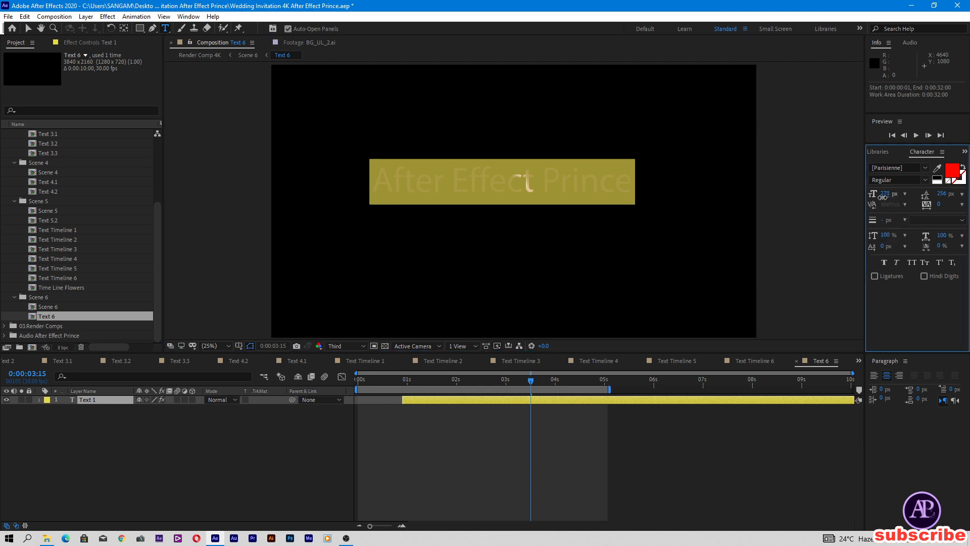
click(750, 361)
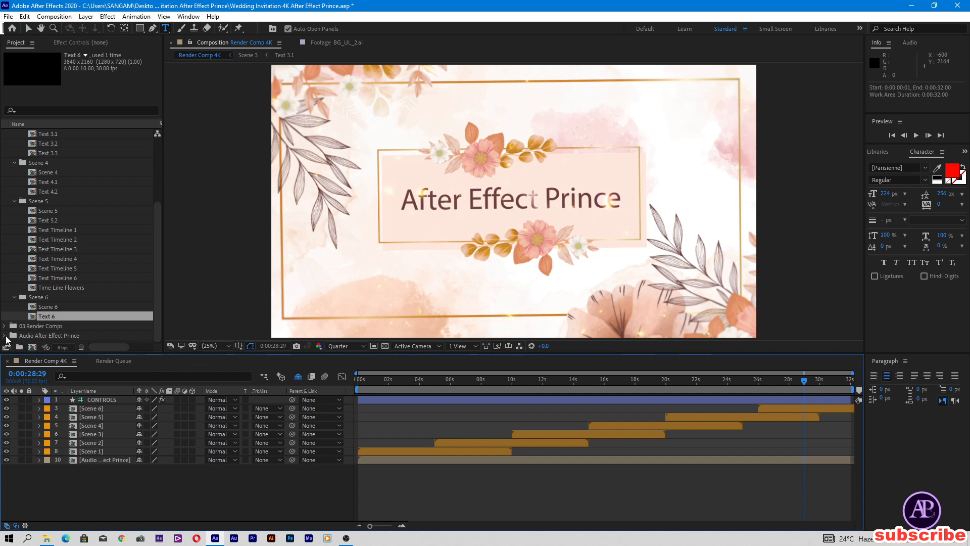
Import bensound-littleidea.mp3 into the Audio After Effect Prince folder, then scrub Render Comp 4K
double_click(60, 335)
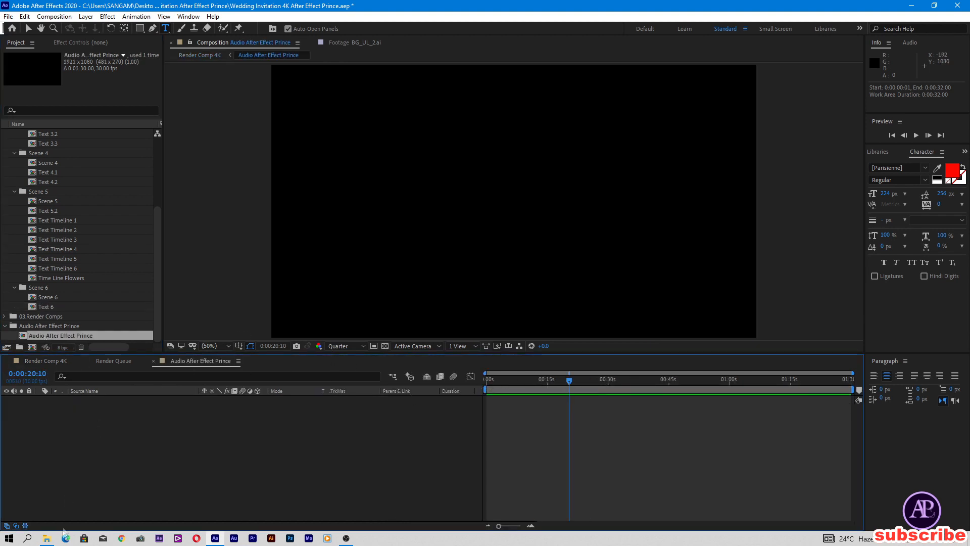
click(46, 537)
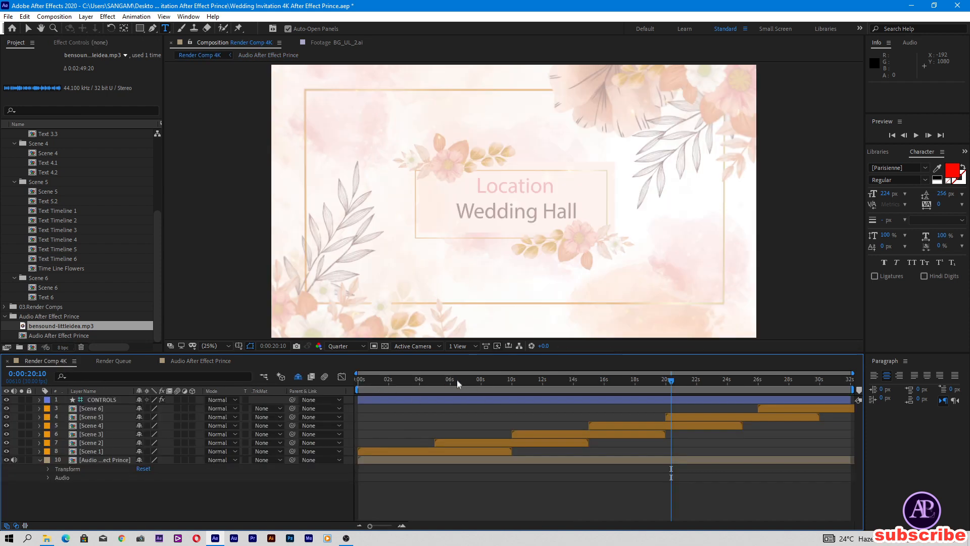
click(393, 379)
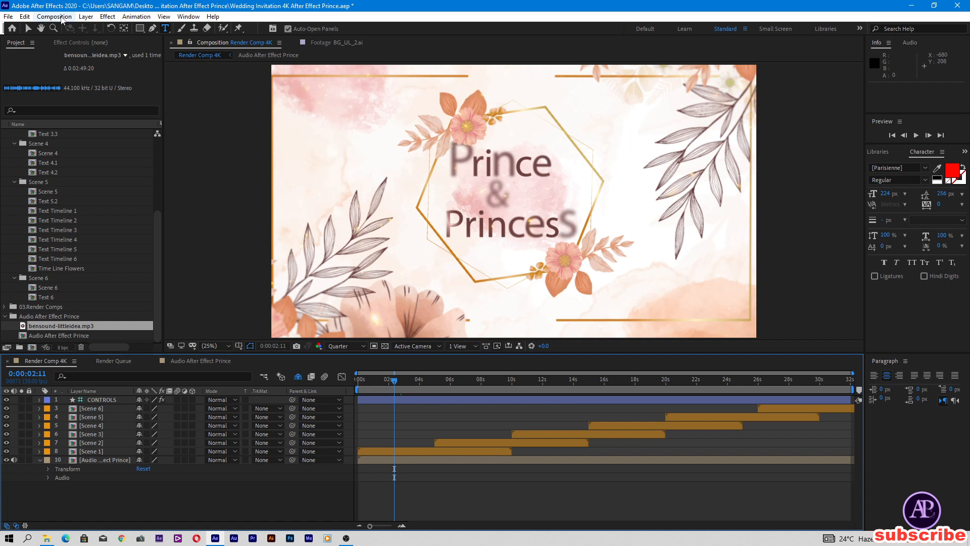
click(54, 16)
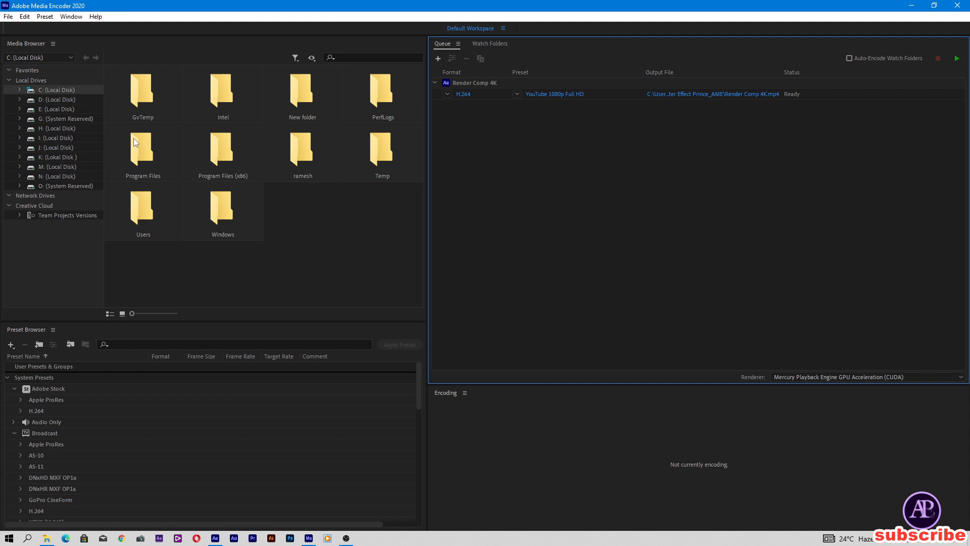
mouse_move(406, 152)
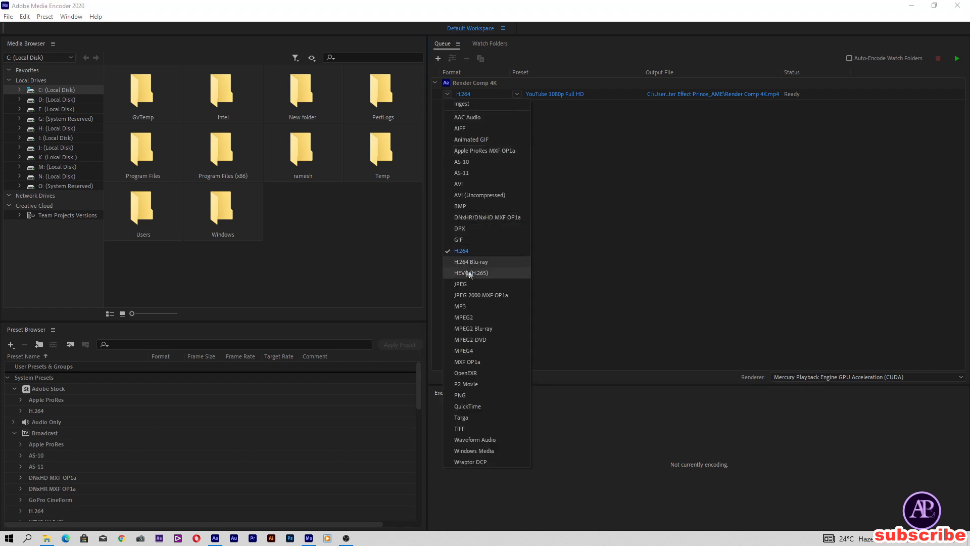
mouse_move(460, 251)
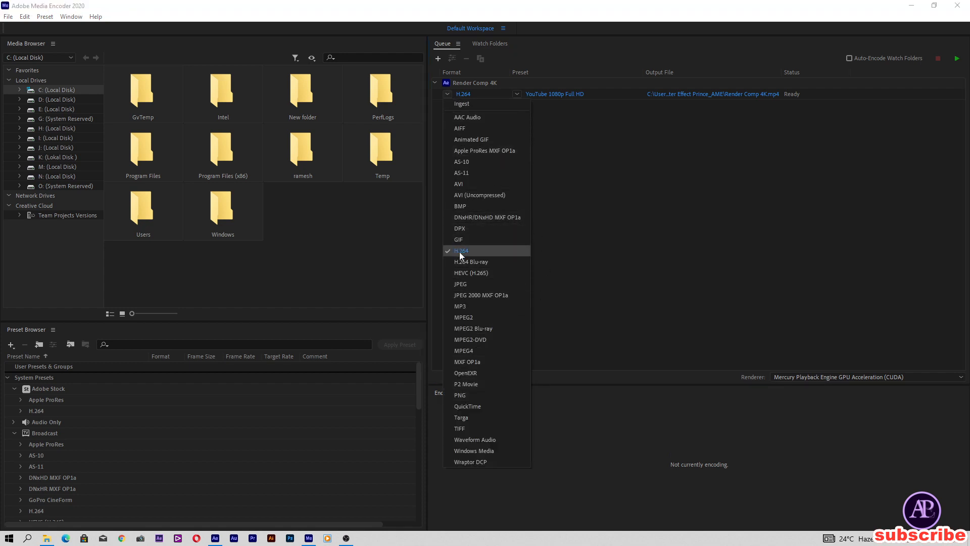
Keep H.264 as the queued job's format and open its Output File dialog
click(461, 250)
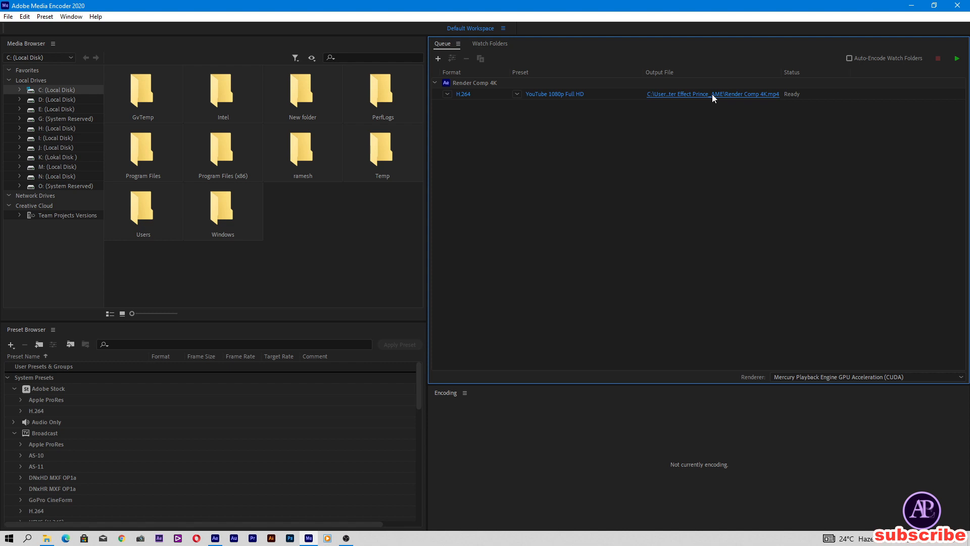
click(712, 94)
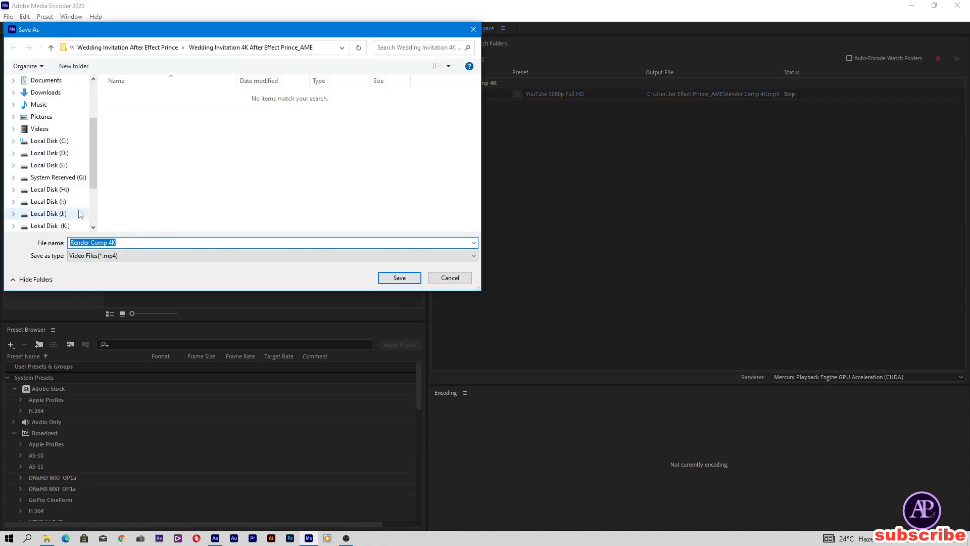
Save the output as Wedding Invitation 01.mp4 on Local Disk (I:)
click(49, 201)
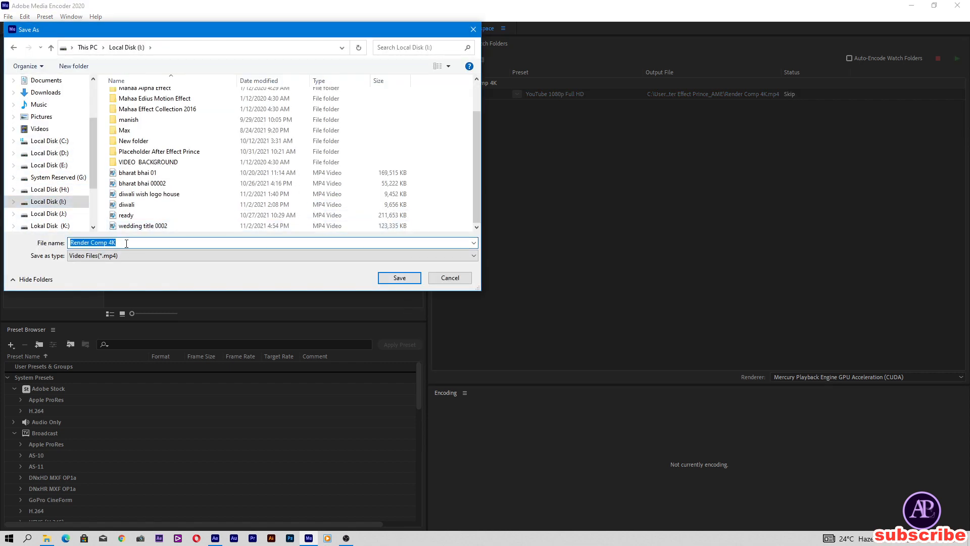
text(Wedding Invitation 01)
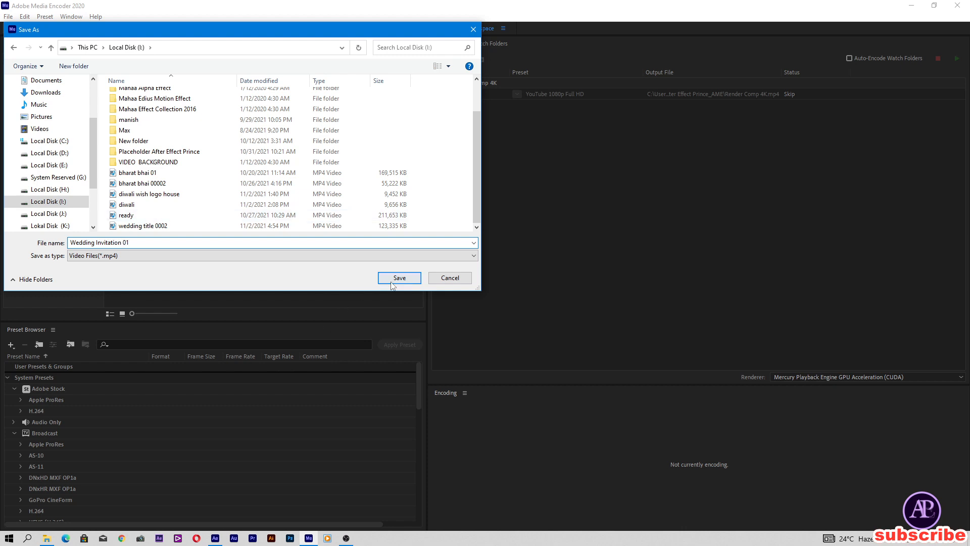
click(399, 277)
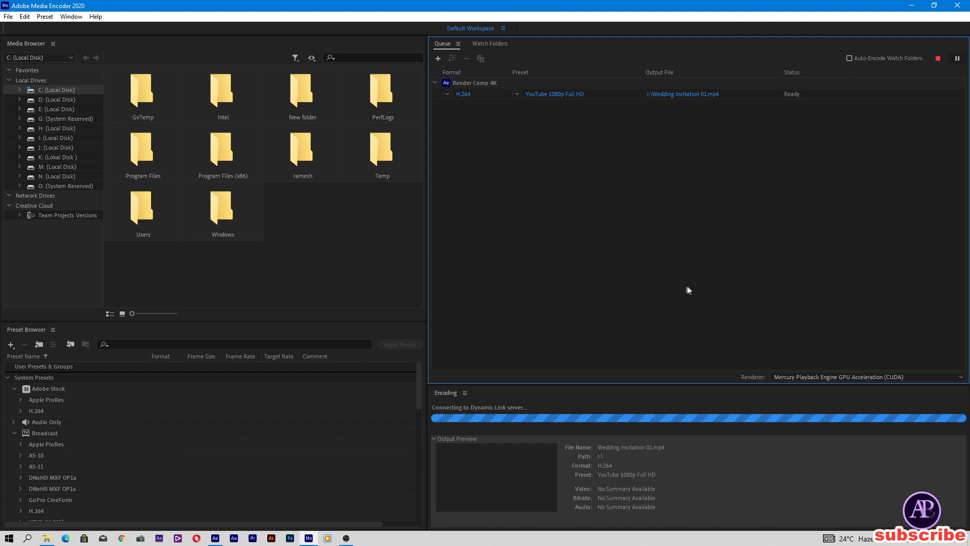
mouse_move(684, 284)
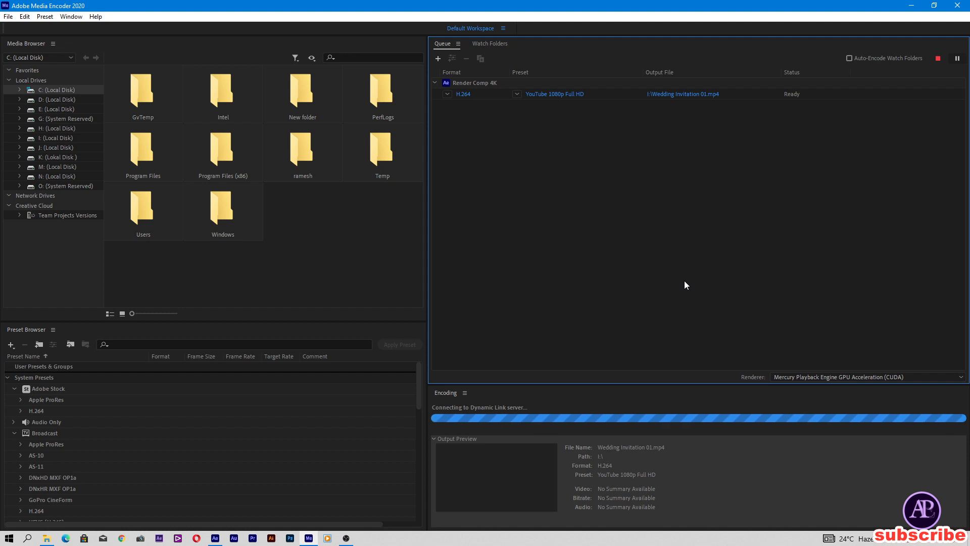
mouse_move(677, 239)
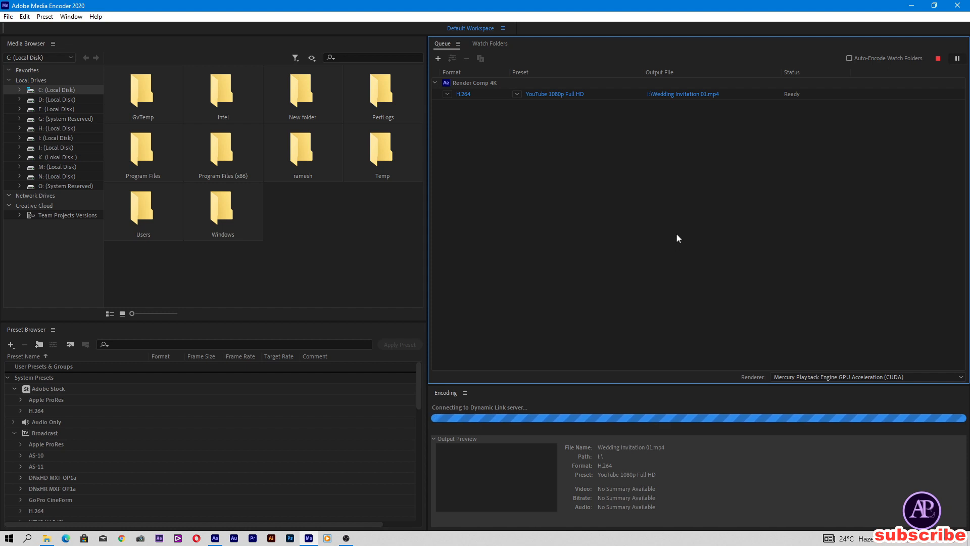